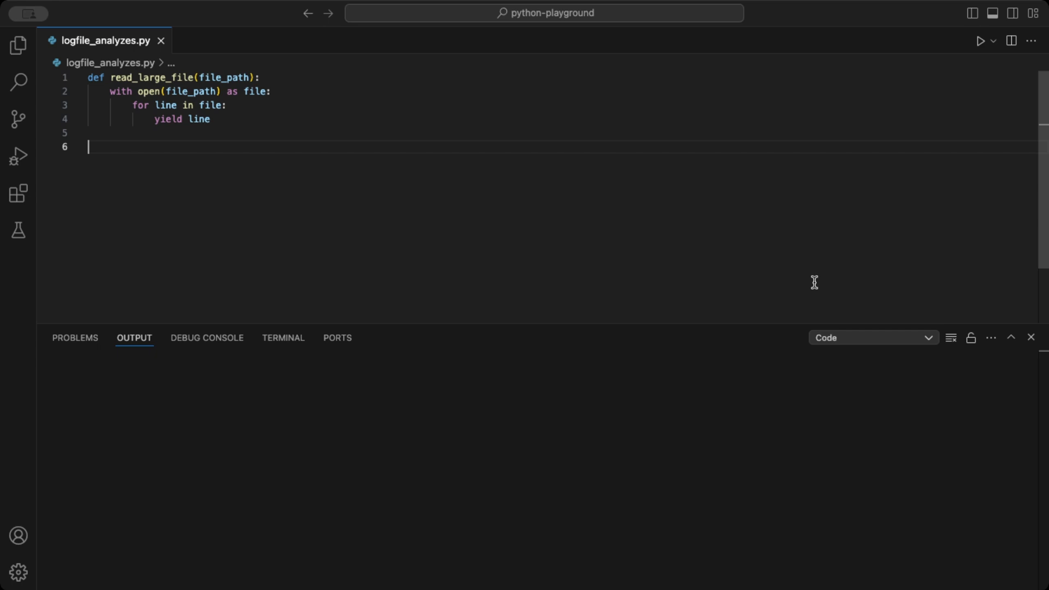
mouse_move(841, 285)
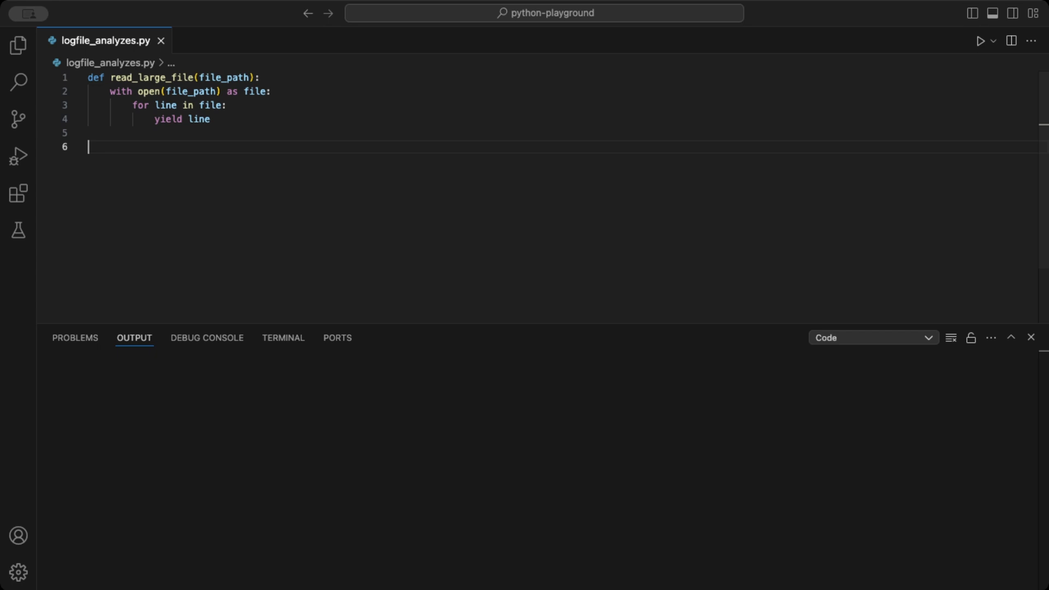
Highlight the yielded line variable, preview large_log_file.txt, then return to logfile_analyzes.py.
left_click(260, 77)
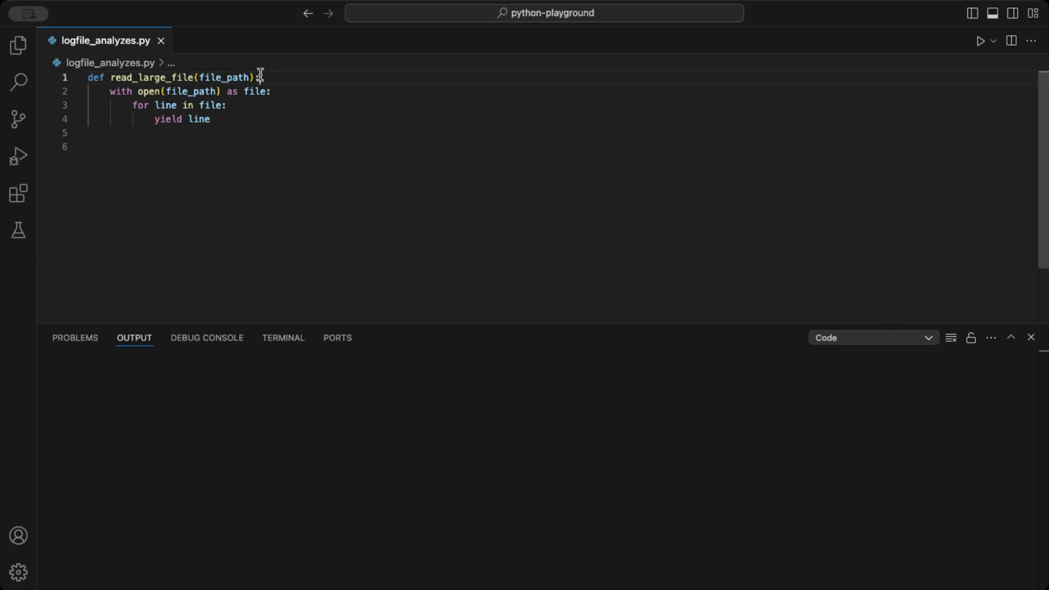
double_click(220, 77)
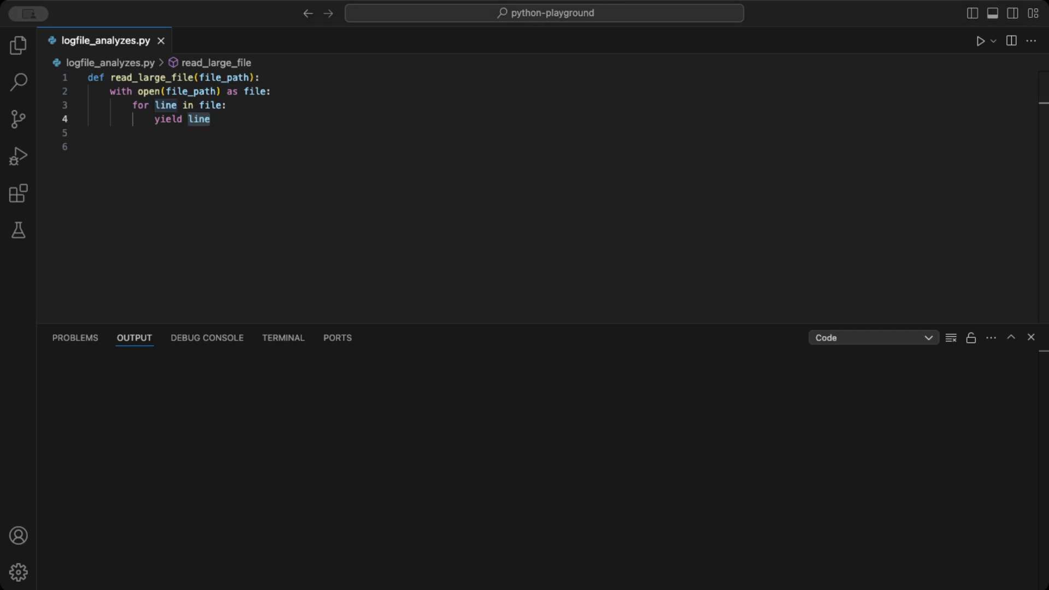
left_click(17, 45)
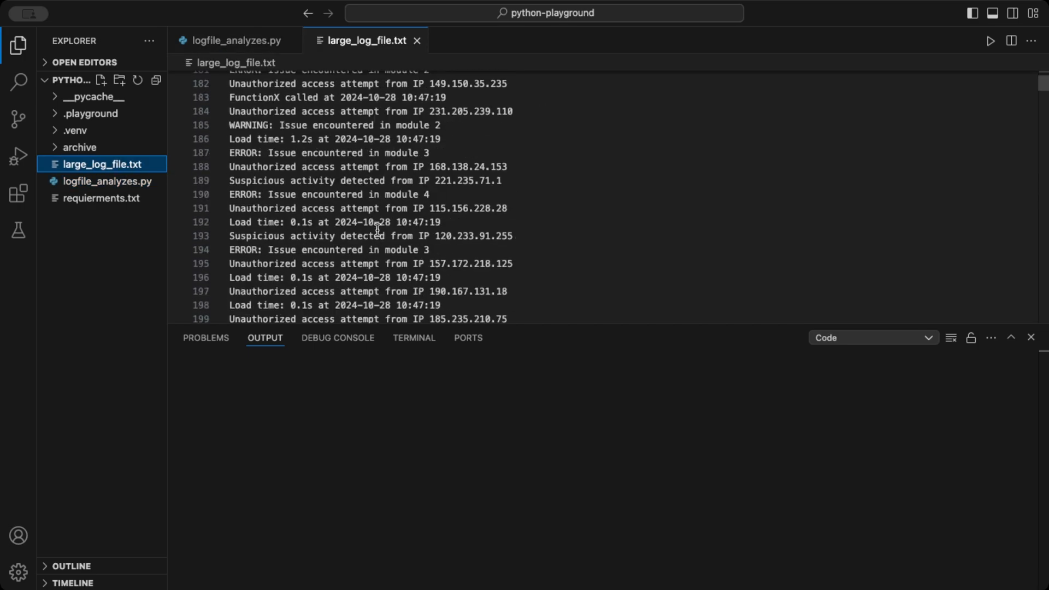
left_click(236, 40)
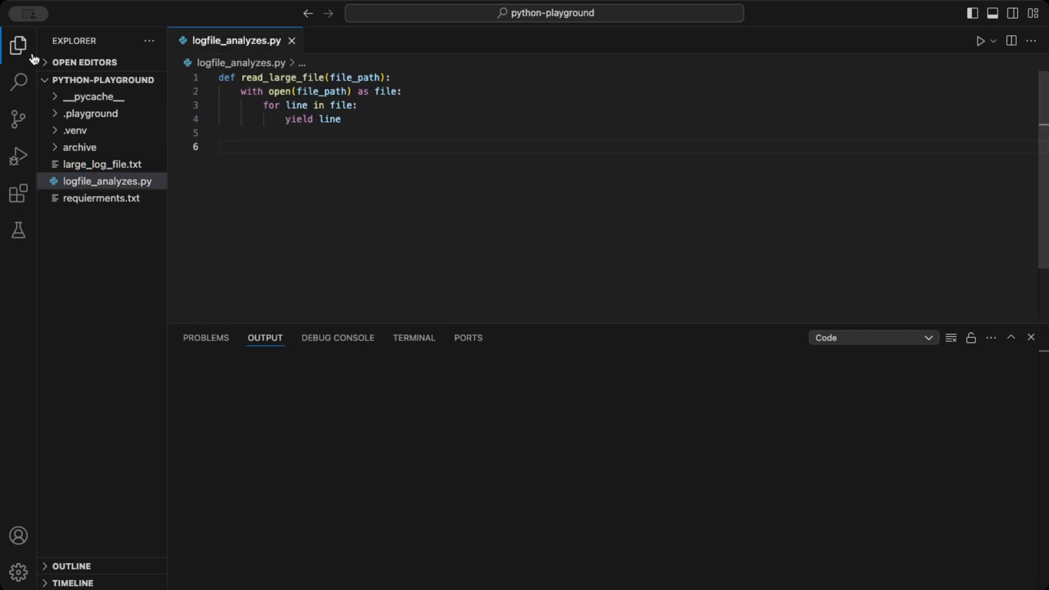
Hide the sidebar and add a generator over large_log_file.txt printing 500 lines.
left_click(18, 45)
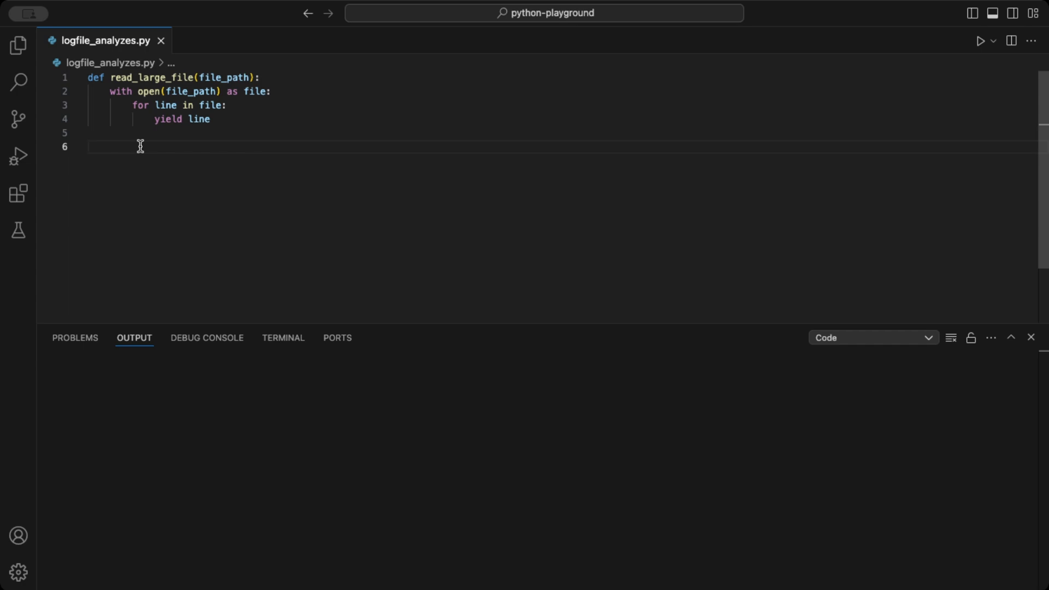
type("# Initialize the generator")
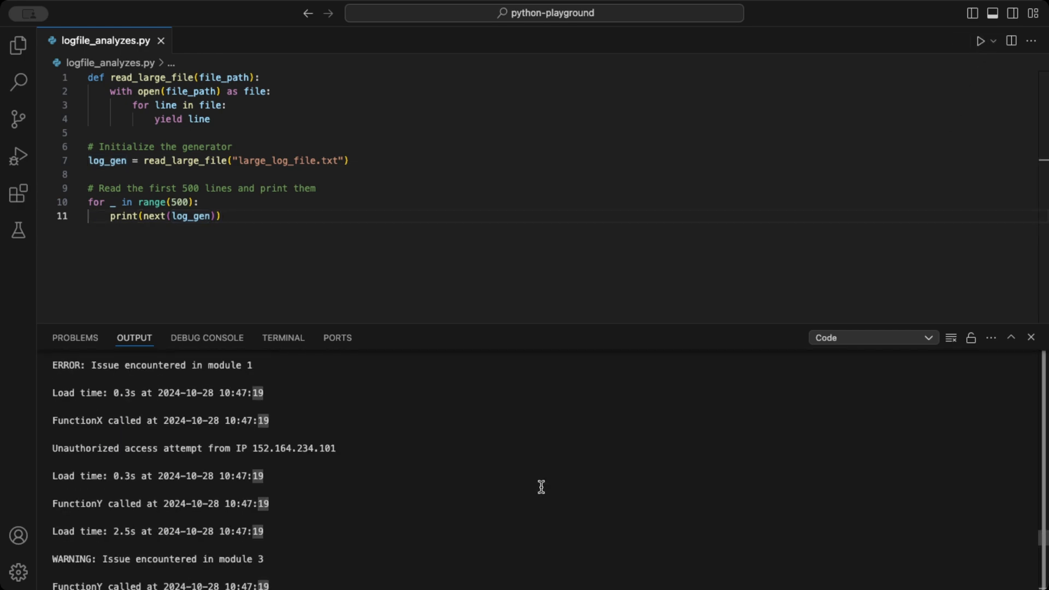
Enlarge the editor and add the with-open block routing lines into the four log files.
scroll("down", 3)
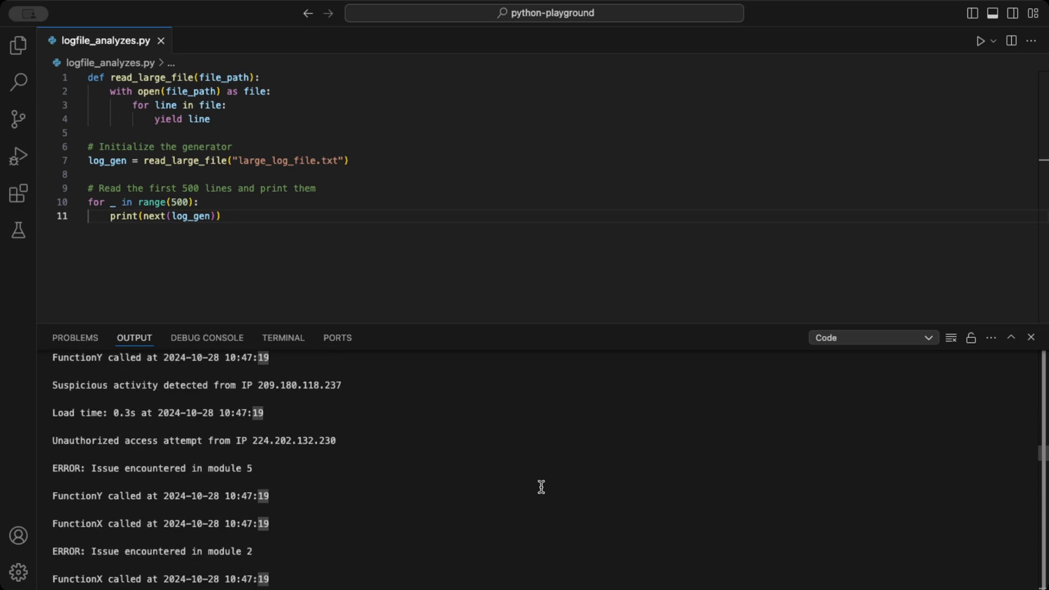
scroll("down", 3)
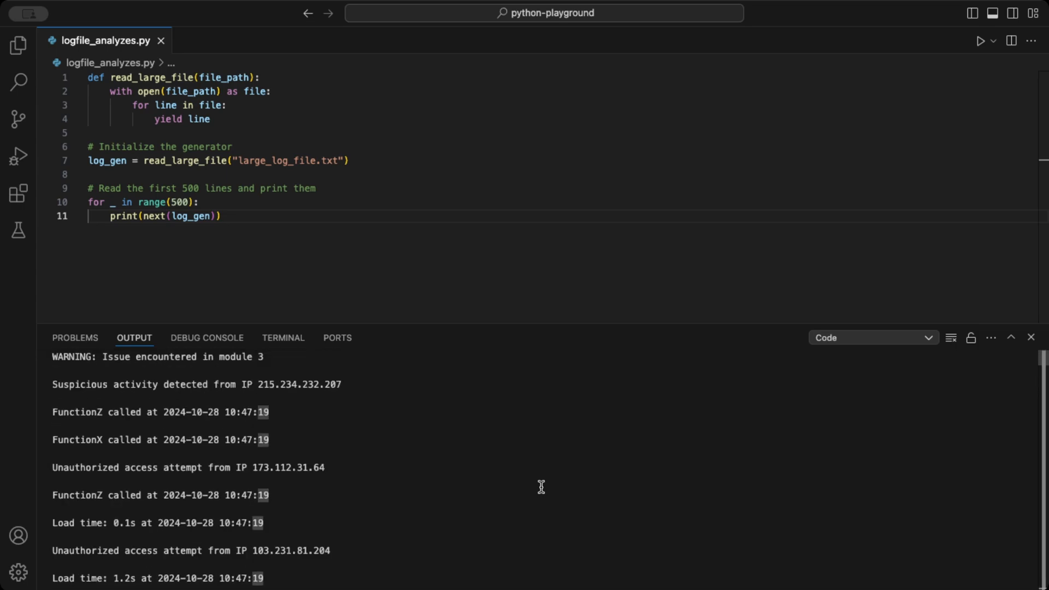
mouse_move(553, 495)
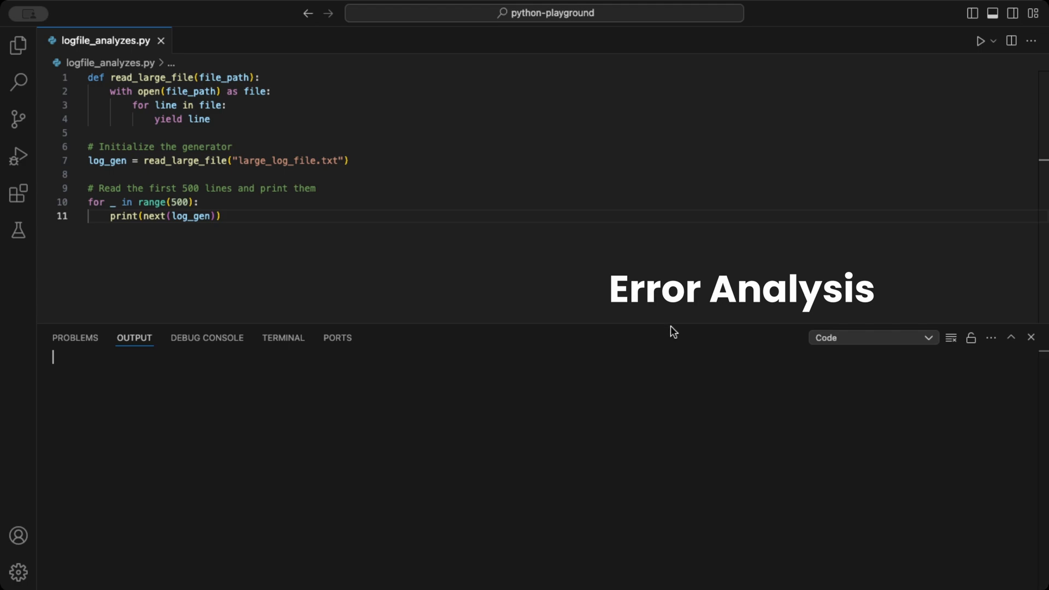
left_click_drag(673, 328, 661, 453)
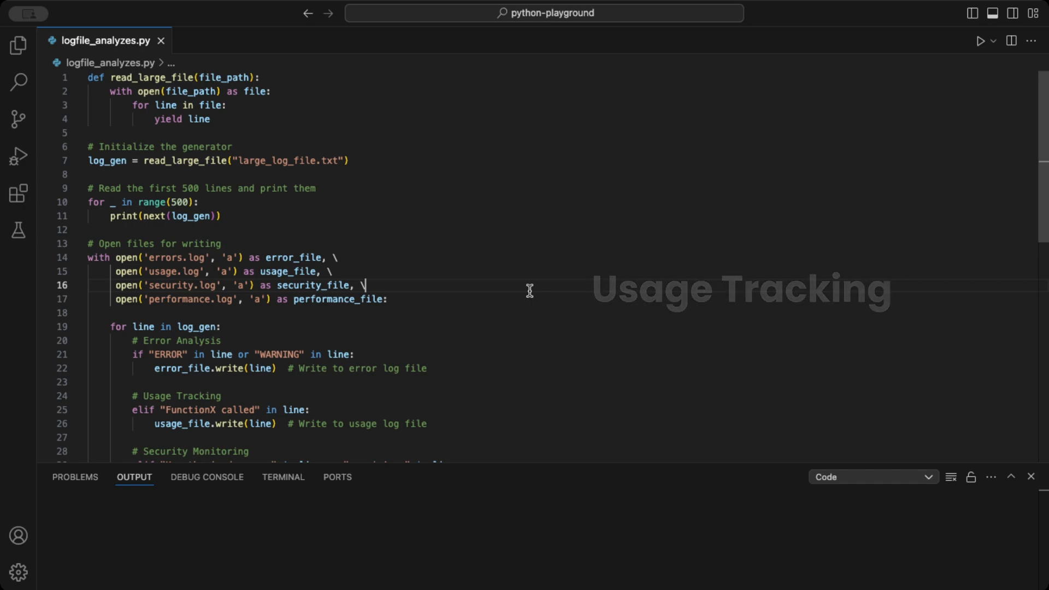
scroll("down", 3)
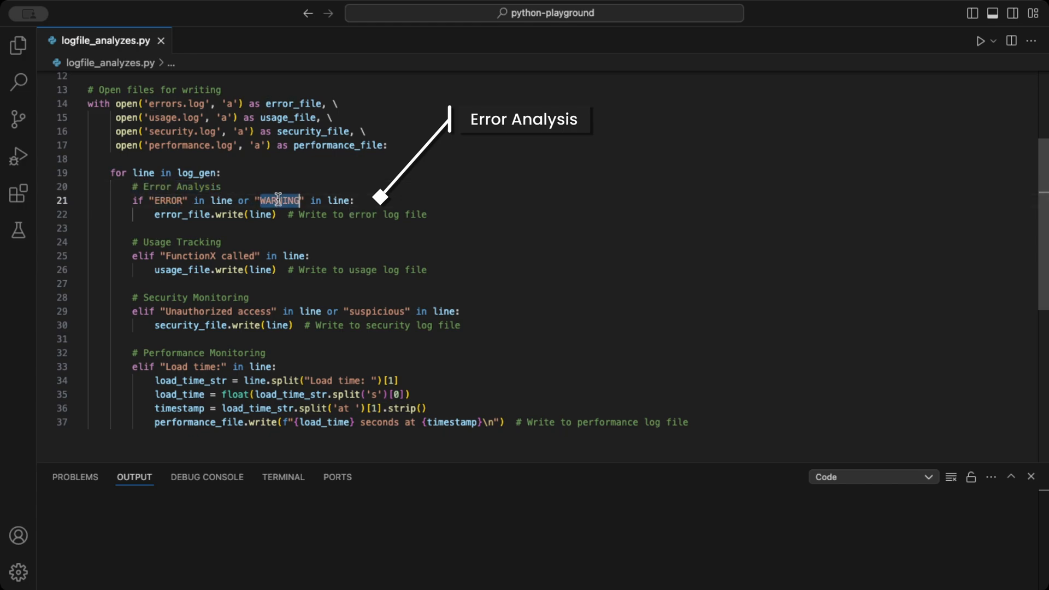
Review the WARNING, Unauthorized access and Load time conditions, then open errors.log.
double_click(176, 242)
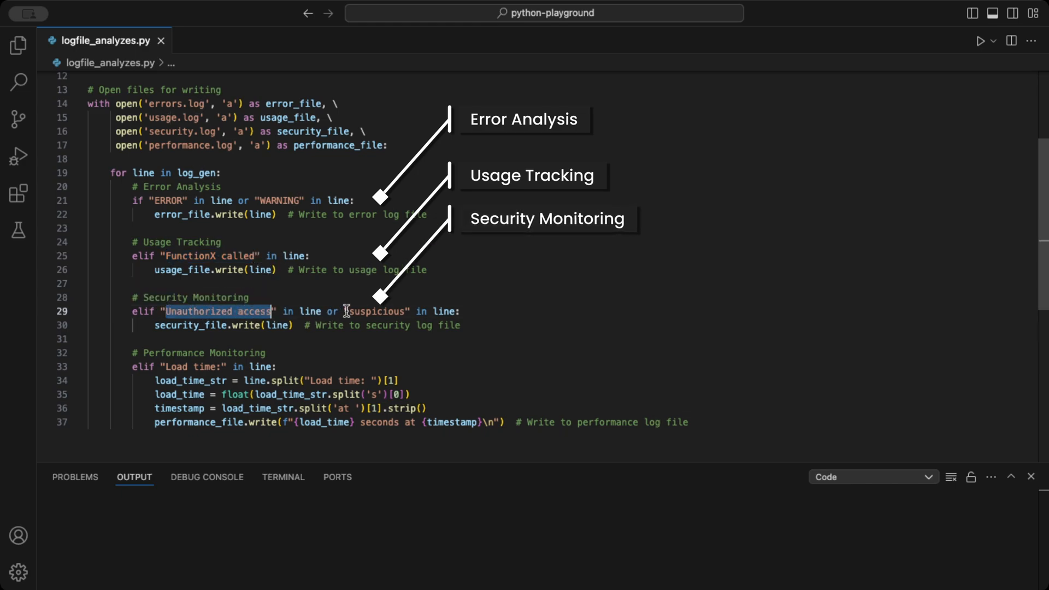
double_click(379, 311)
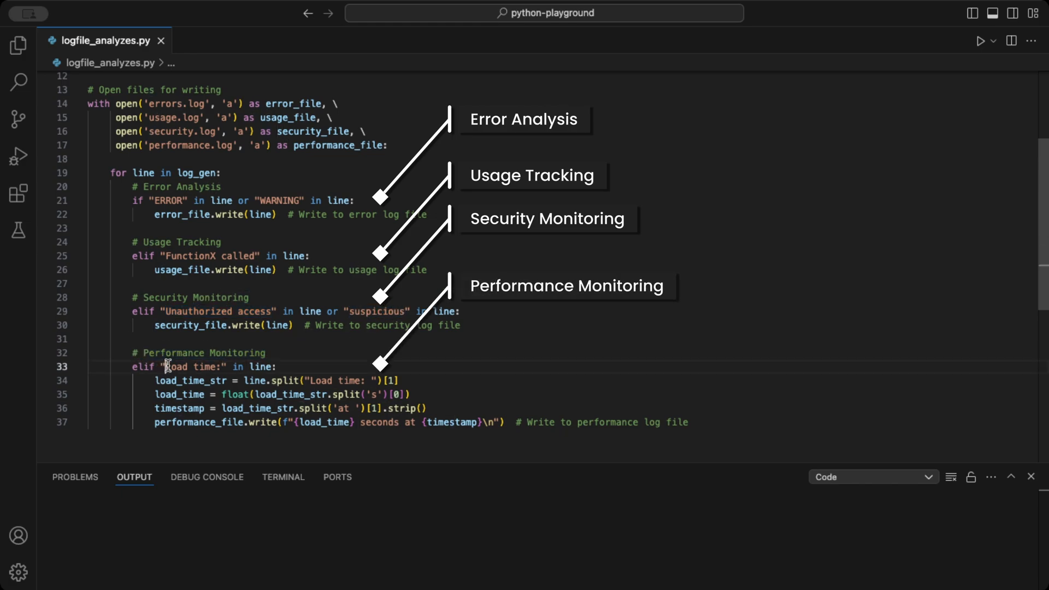
double_click(191, 367)
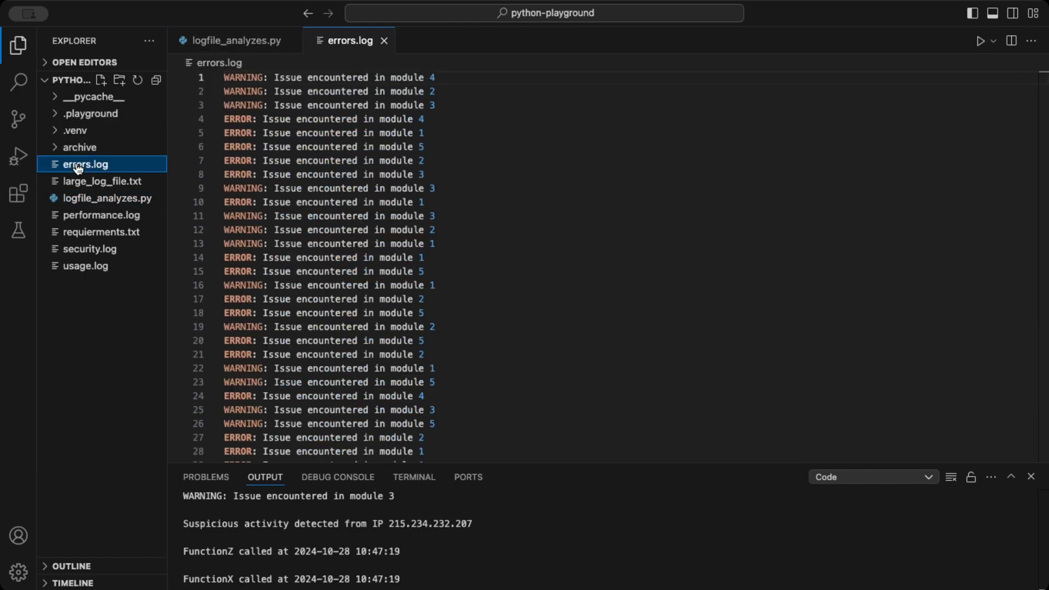
left_click(101, 215)
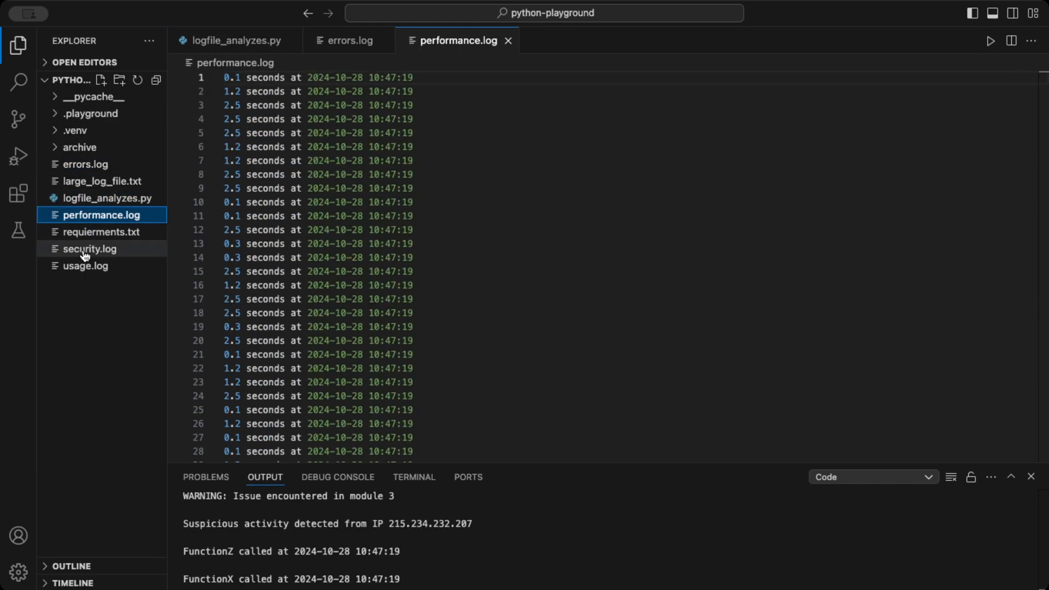